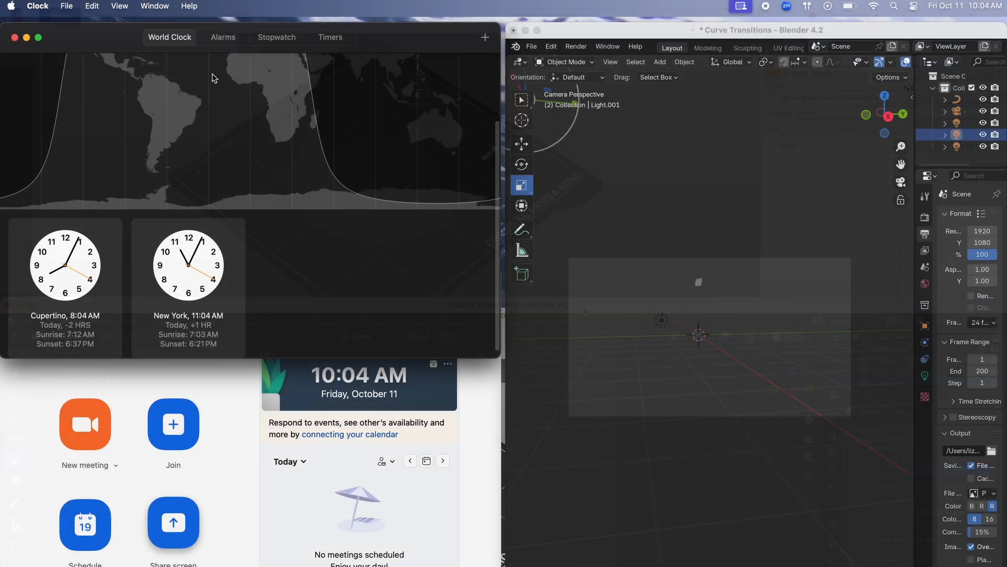
Reveal Zoom's green-button Move & Resize / Fill & Arrange menu over the overlapping windows.
click(154, 6)
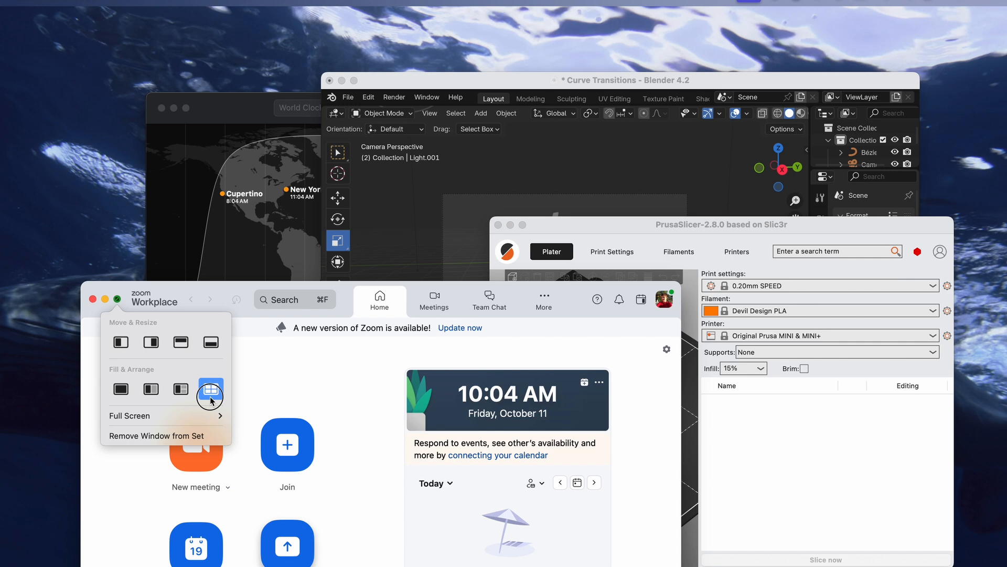
Tile the four windows into quarters, then arrange Zoom and PrusaSlicer as side-by-side halves.
click(211, 389)
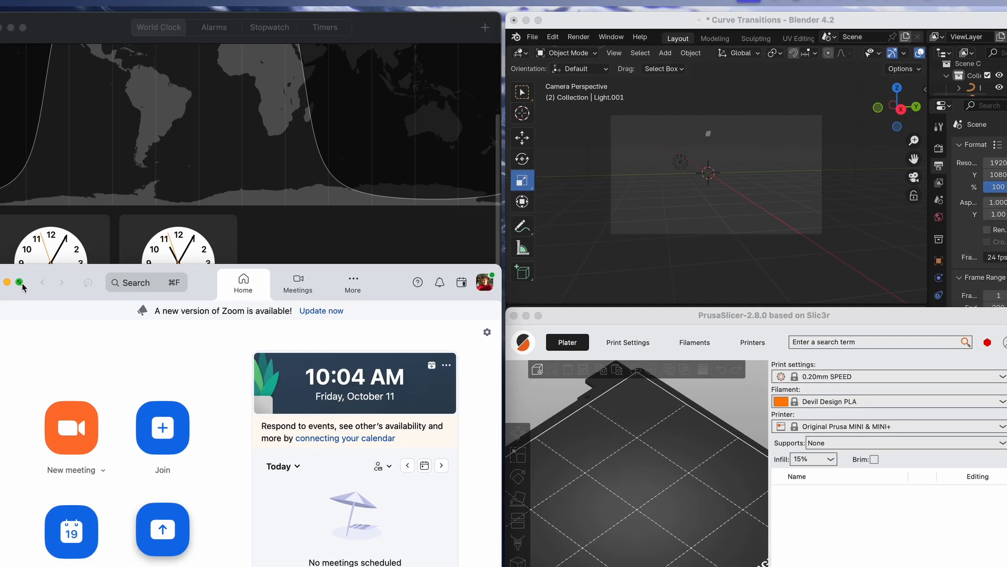
click(19, 282)
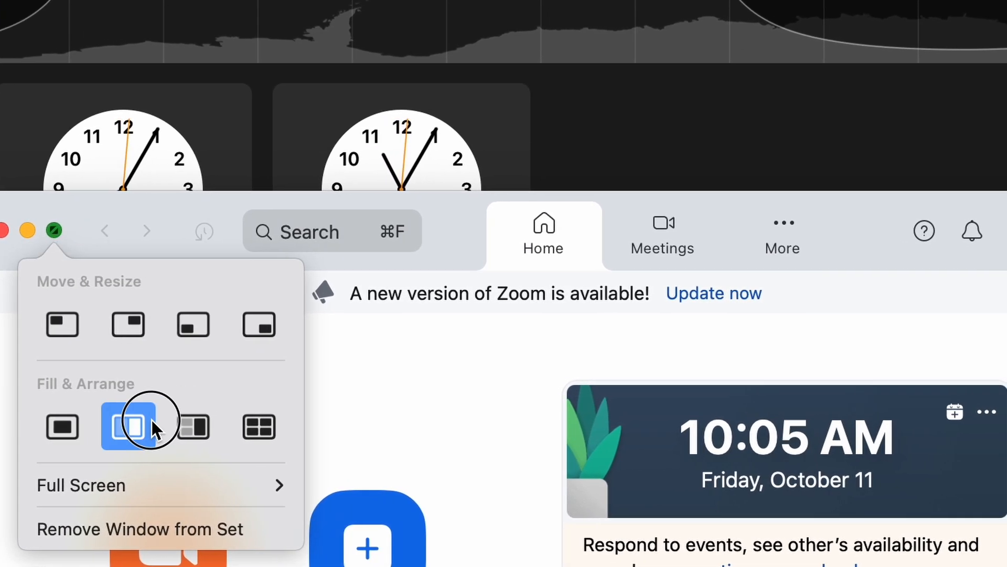
click(128, 425)
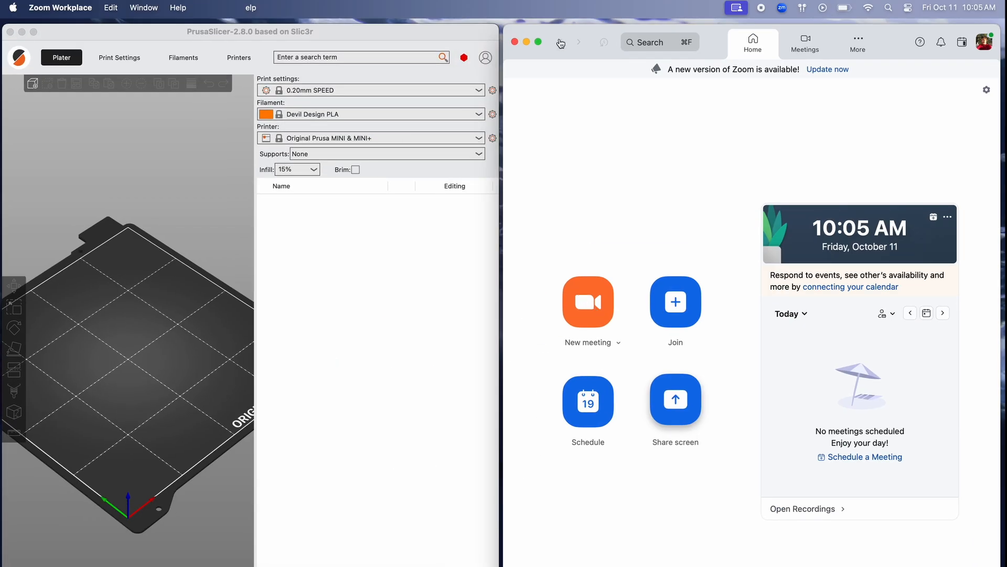